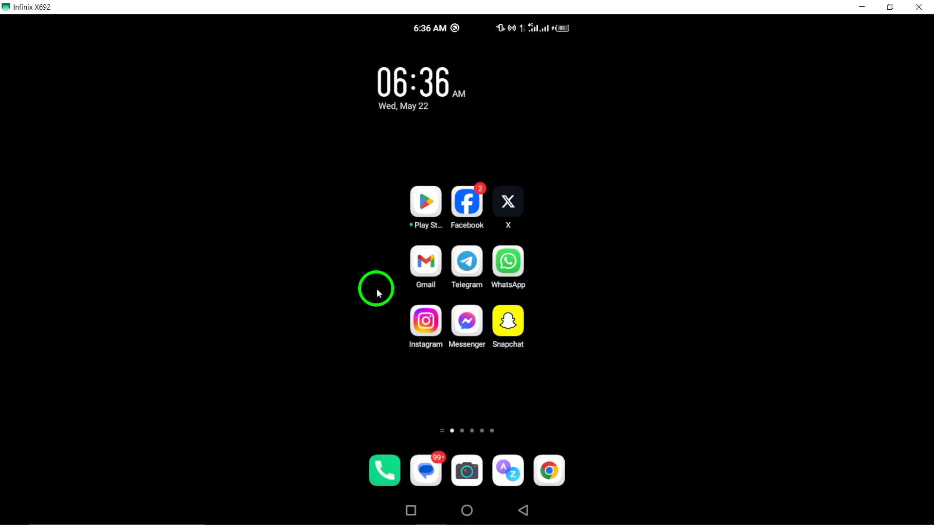
{"action": "mouse_move", "coordinate": [459, 175]}
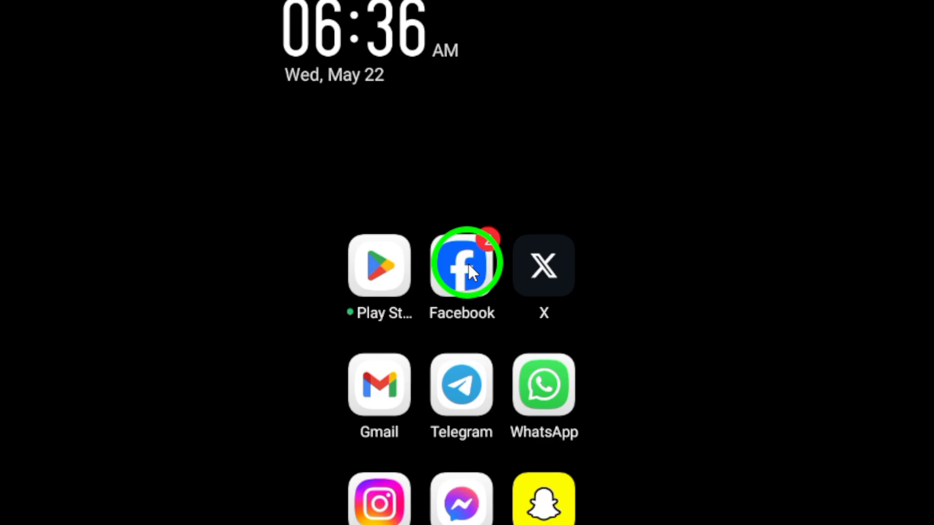
Step: Open Android Settings from the notification shade's gear and scroll through its list
{"action": "left_click", "coordinate": [462, 265]}
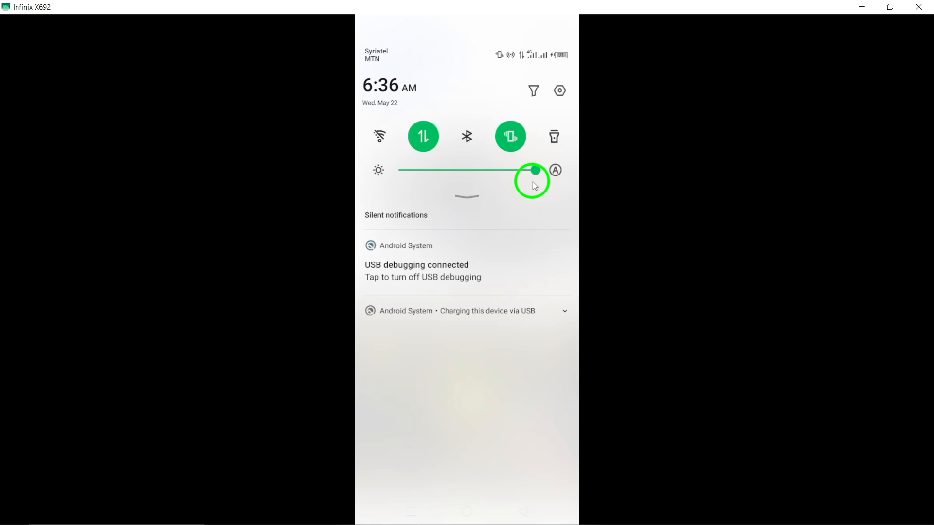
{"action": "left_click", "coordinate": [559, 90]}
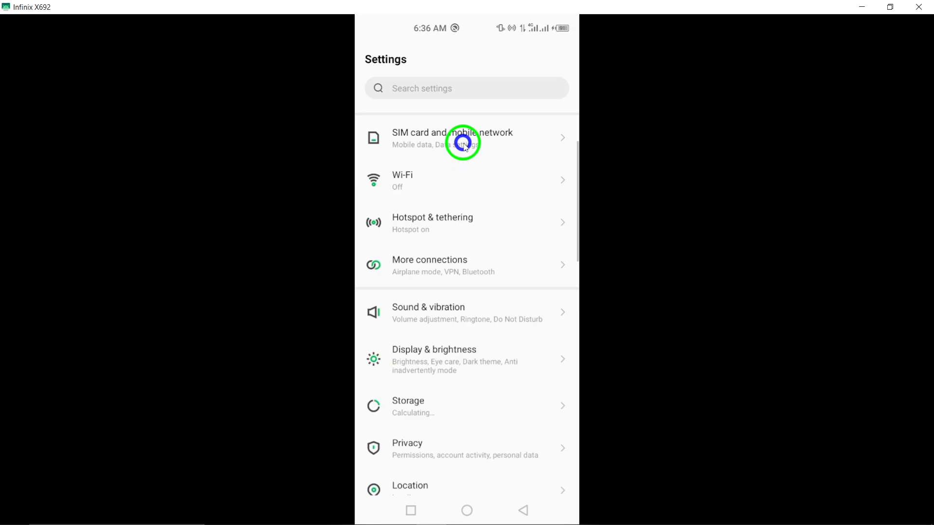
{"action": "scroll", "scroll_direction": "down", "scroll_amount": 3}
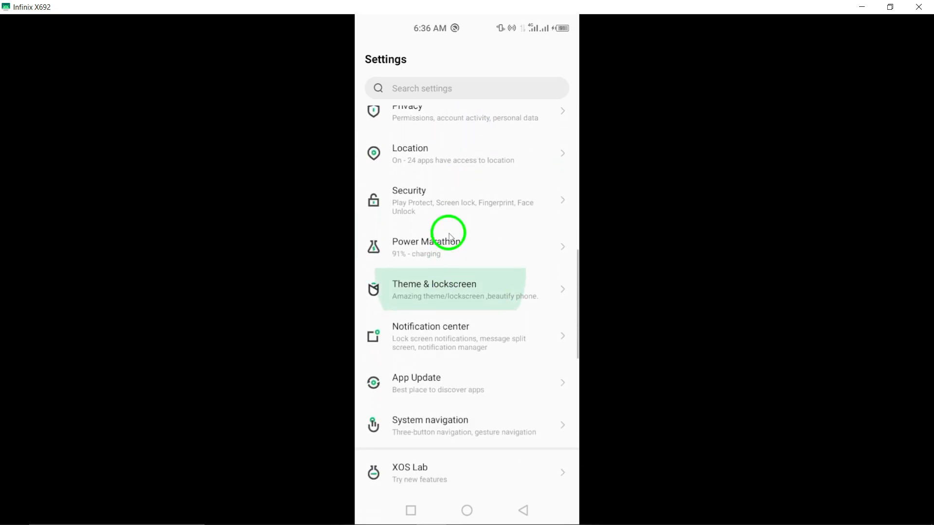
{"action": "scroll", "scroll_direction": "down", "scroll_amount": 3}
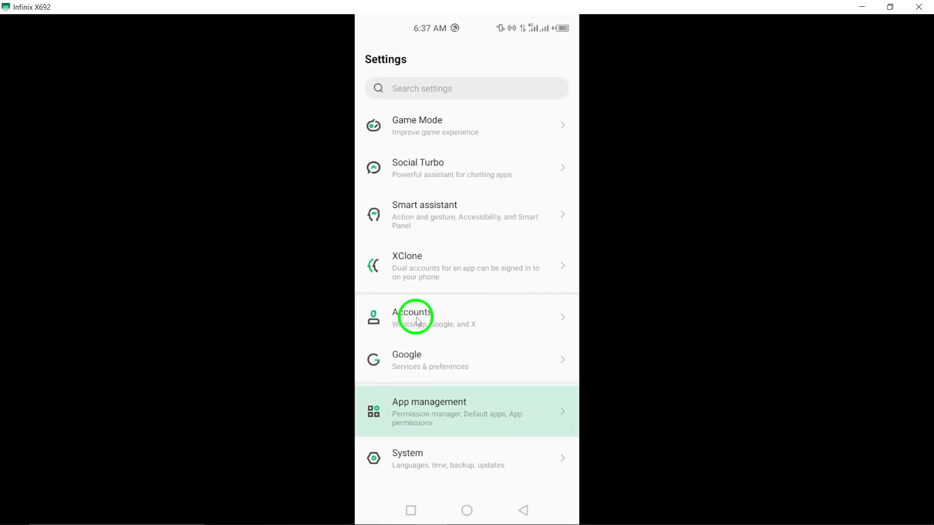
{"action": "left_click", "coordinate": [429, 411]}
{"action": "type", "text": "Facebook"}
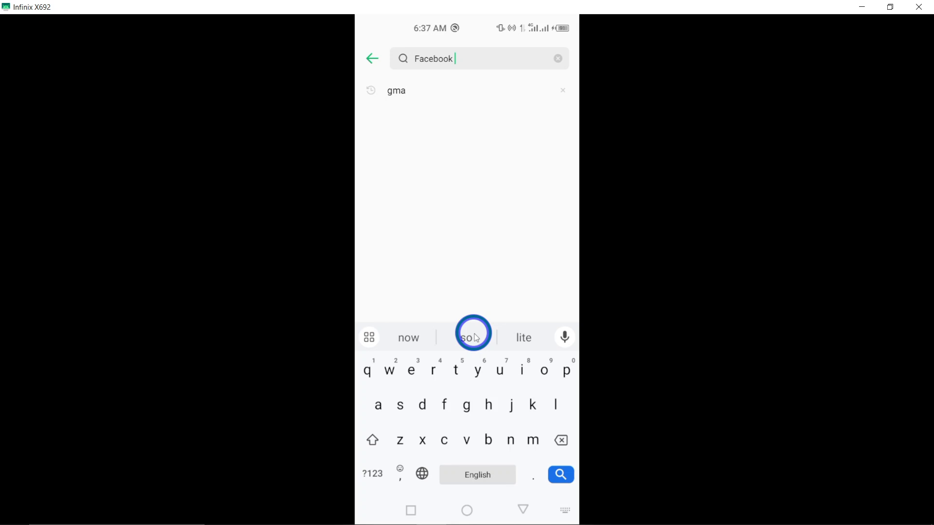
Step: Search settings for 'Facebook' and open the Facebook App info result
{"action": "left_click", "coordinate": [559, 475]}
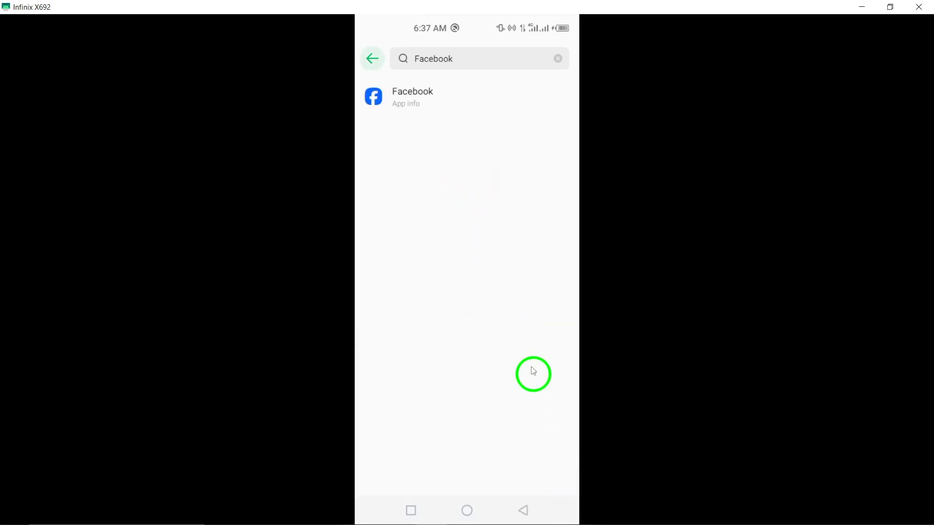
{"action": "left_click", "coordinate": [412, 97]}
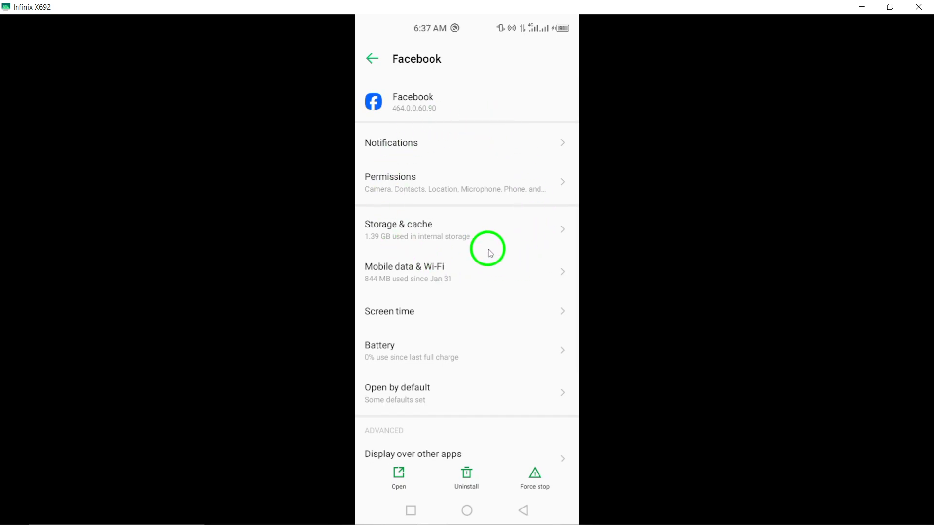
{"action": "mouse_move", "coordinate": [475, 321]}
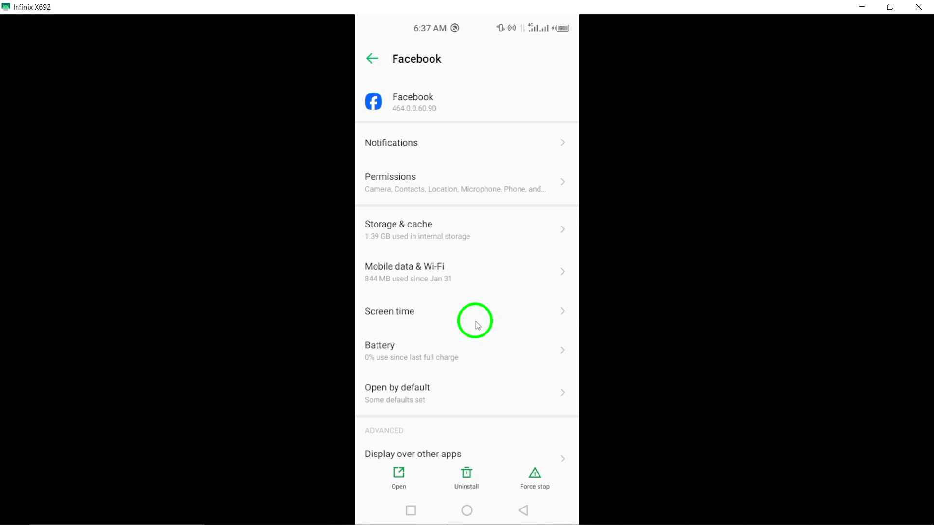
{"action": "mouse_move", "coordinate": [485, 294]}
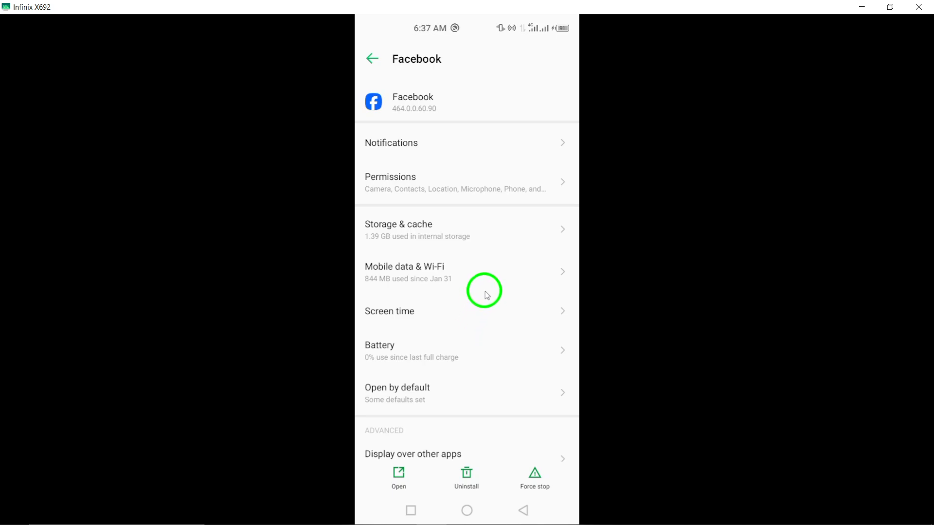
{"action": "mouse_move", "coordinate": [520, 149]}
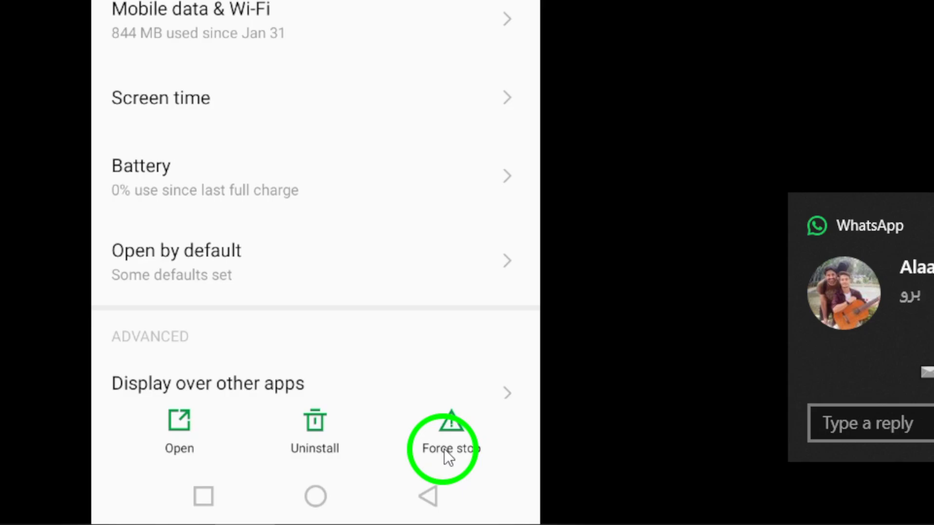
Step: Force stop Facebook, then clear the recent apps view to reach the home screen
{"action": "left_click", "coordinate": [444, 449]}
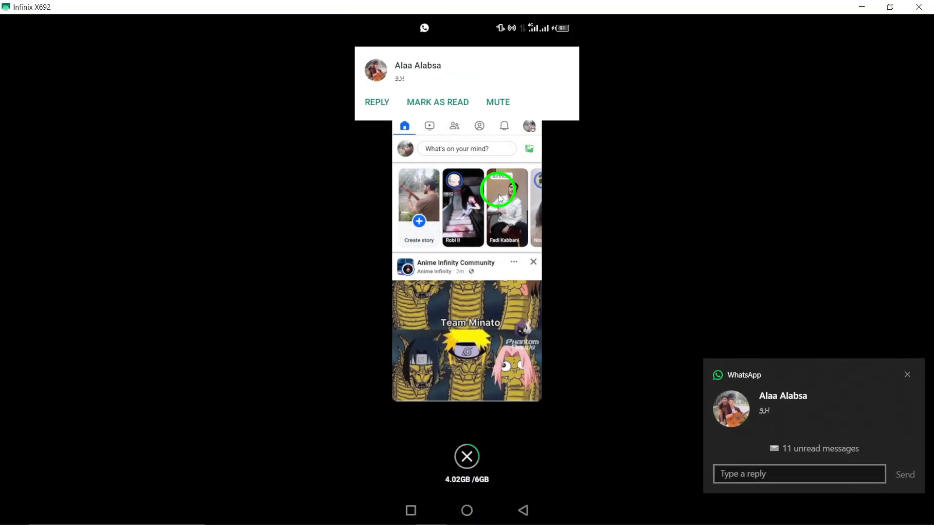
{"action": "left_click", "coordinate": [467, 457]}
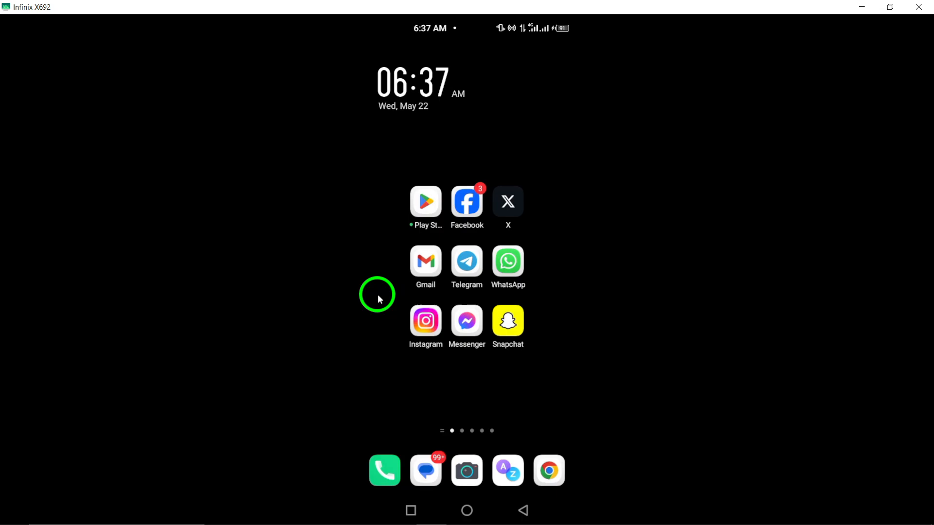